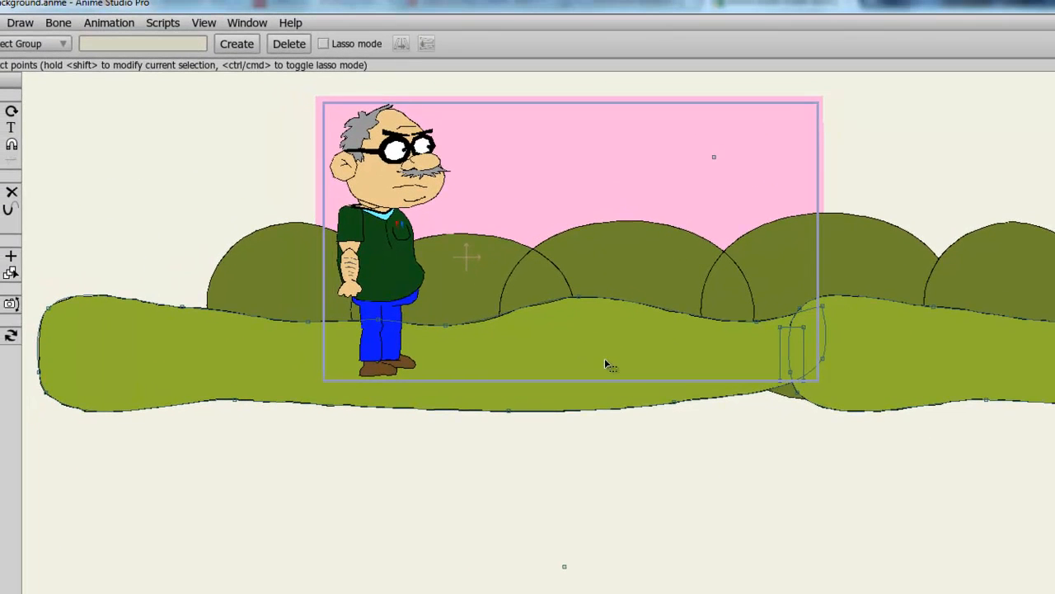
pyautogui.moveTo(166, 409)
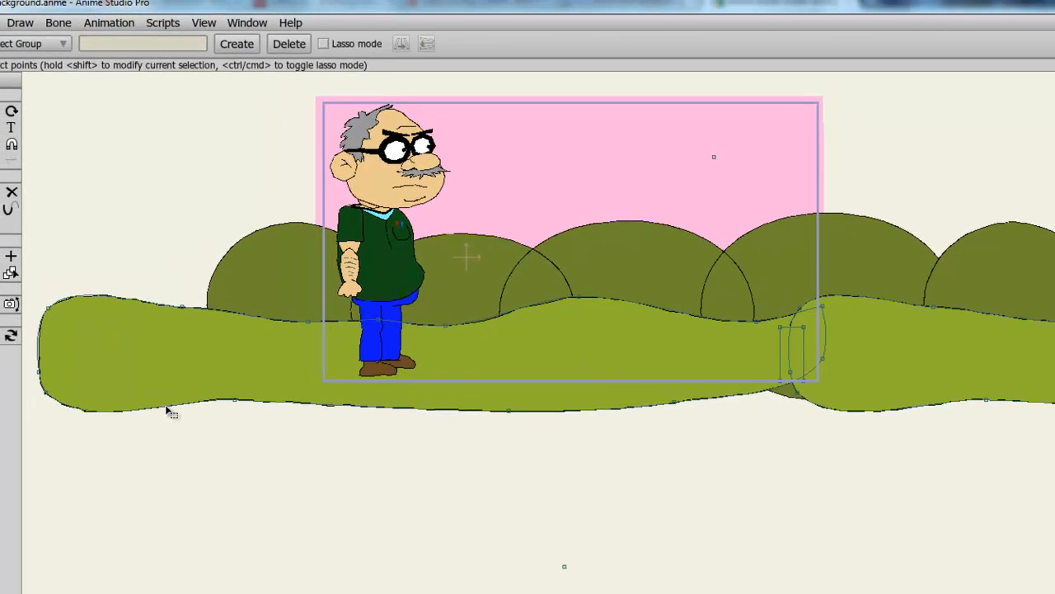
pyautogui.moveTo(616, 359)
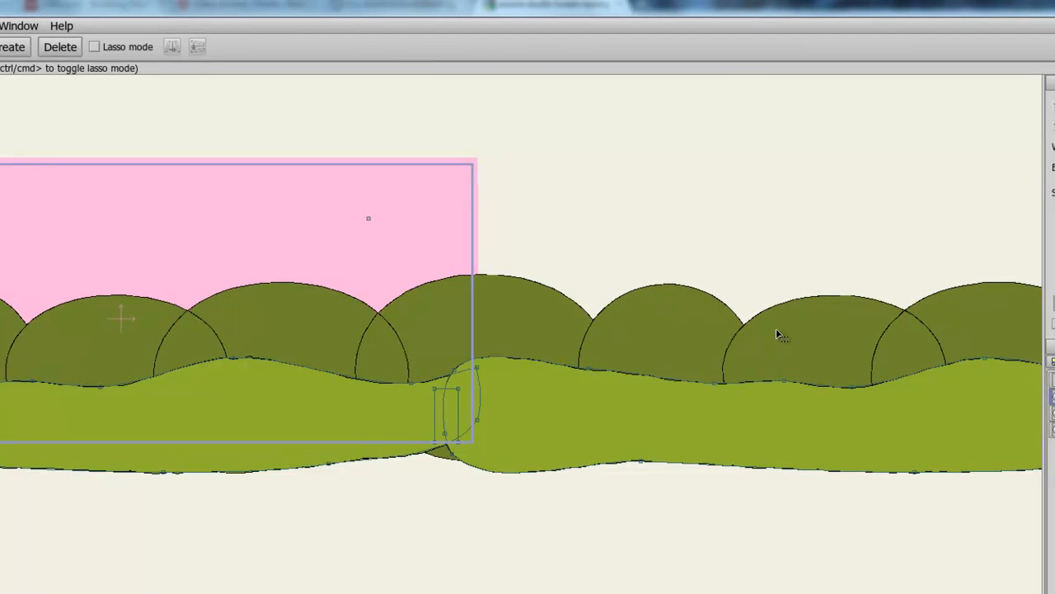
pyautogui.moveTo(920, 361)
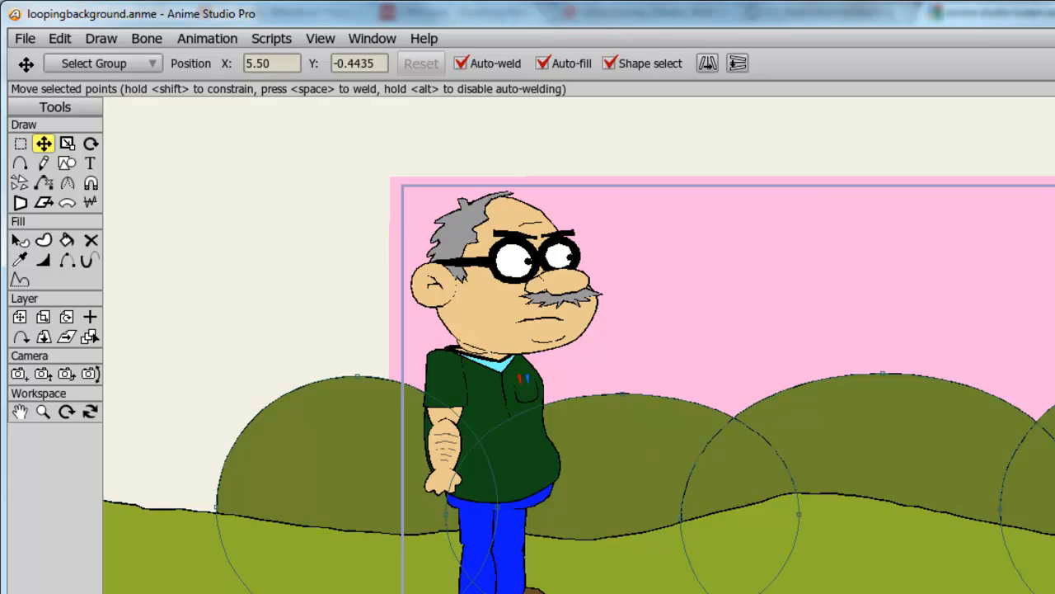
# Step: Scrub to frame 58 to check the walk, then pick Translate Layer to move the ground
pyautogui.click(17, 316)
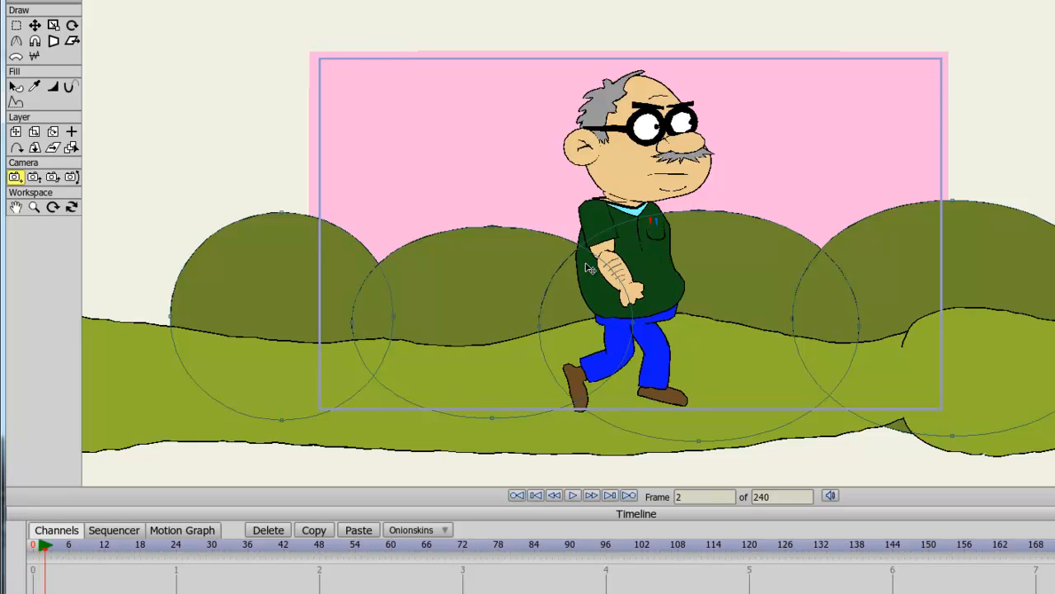
pyautogui.click(373, 559)
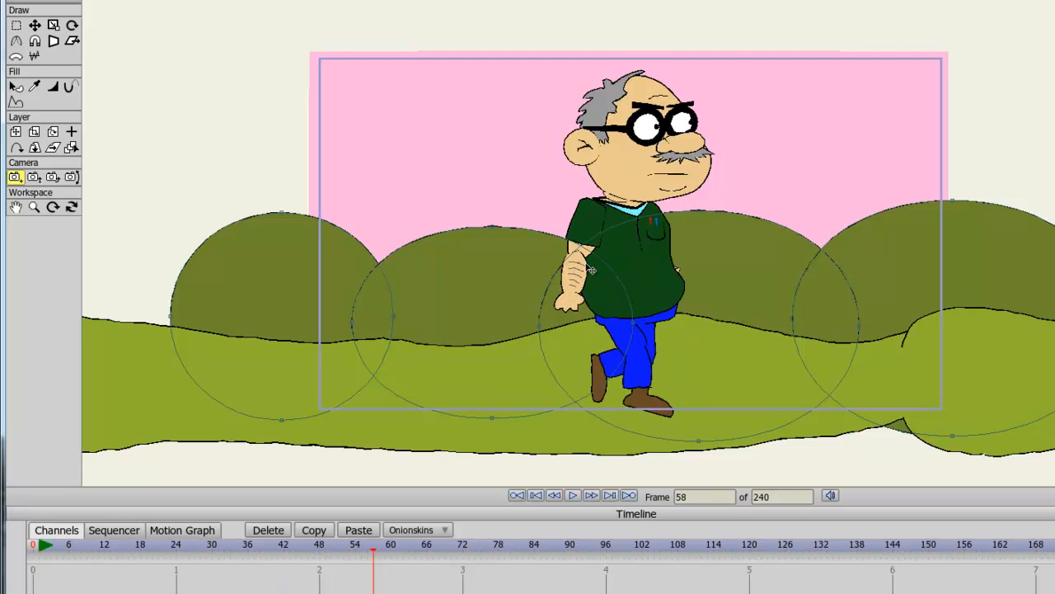
pyautogui.click(43, 541)
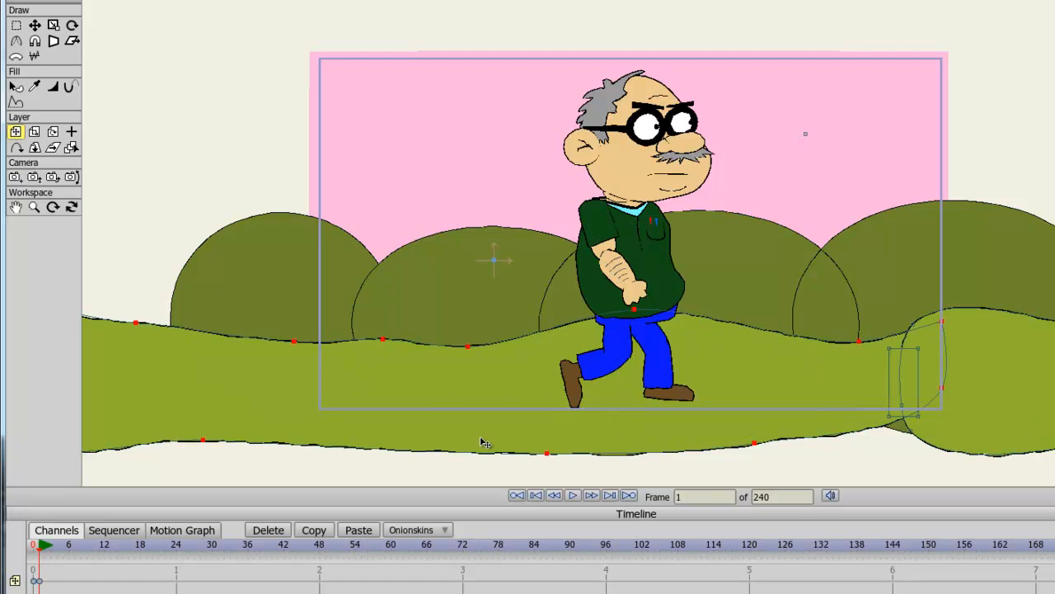
pyautogui.moveTo(518, 415)
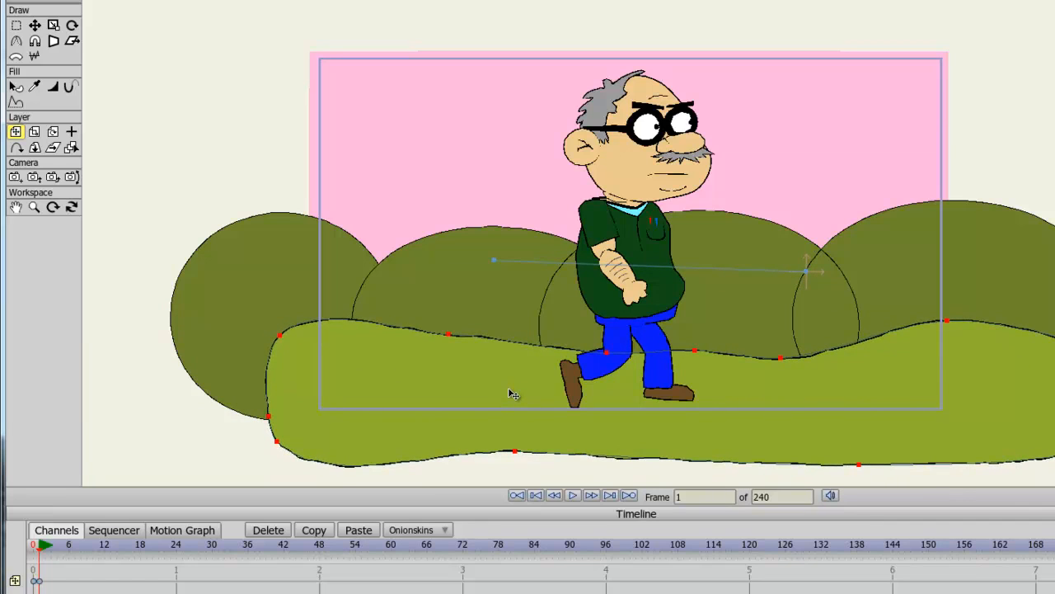
pyautogui.moveTo(359, 261)
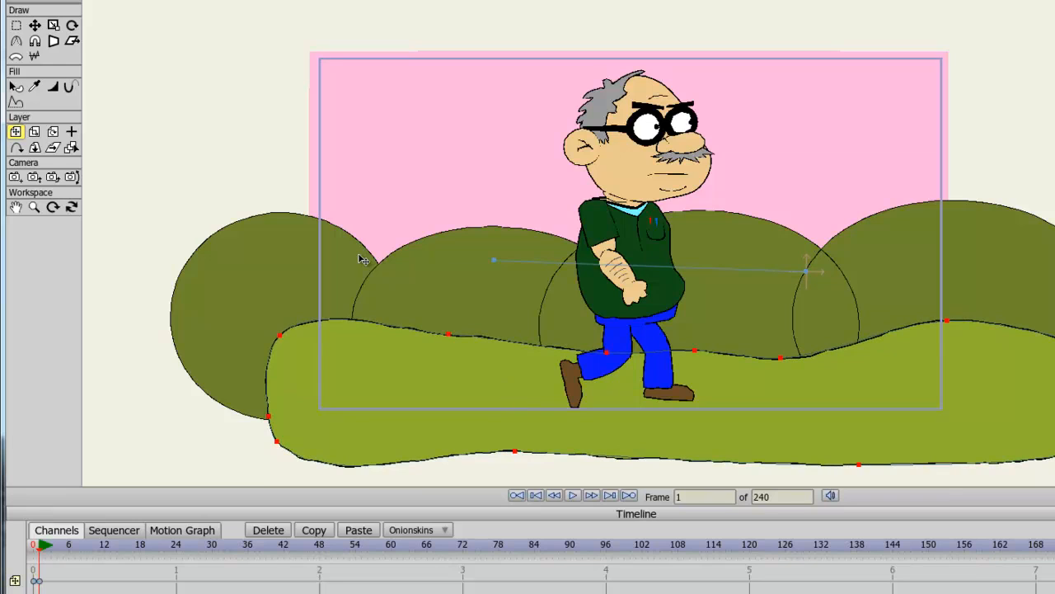
pyautogui.moveTo(320, 247)
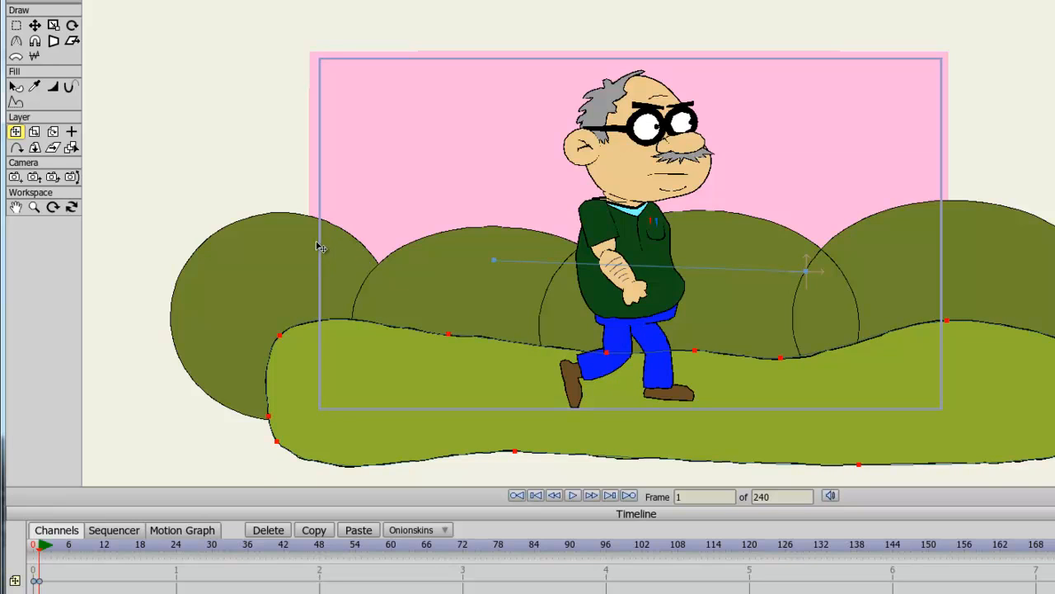
pyautogui.moveTo(317, 257)
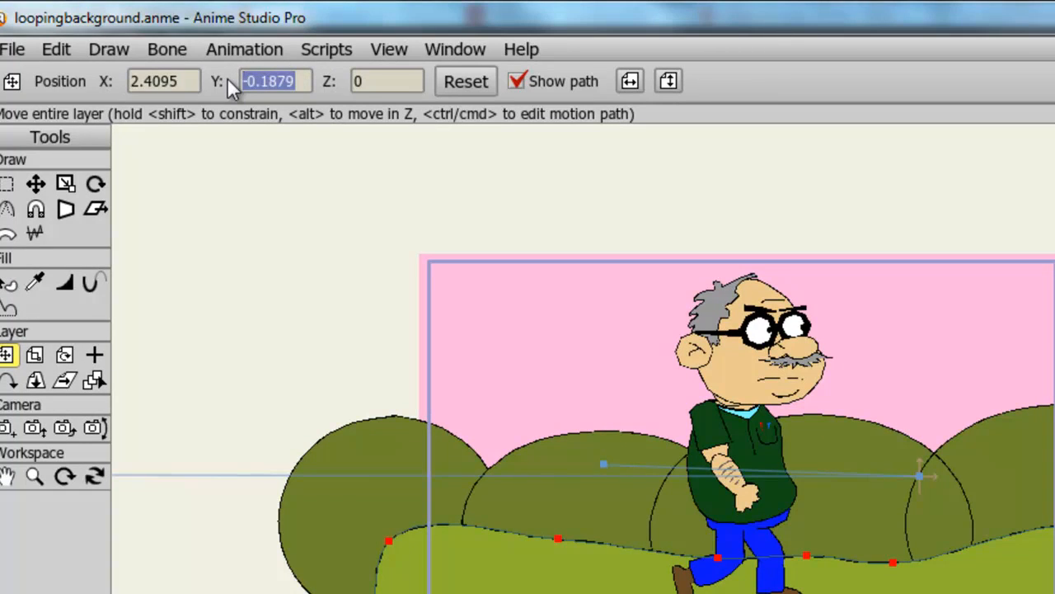
pyautogui.moveTo(717, 580)
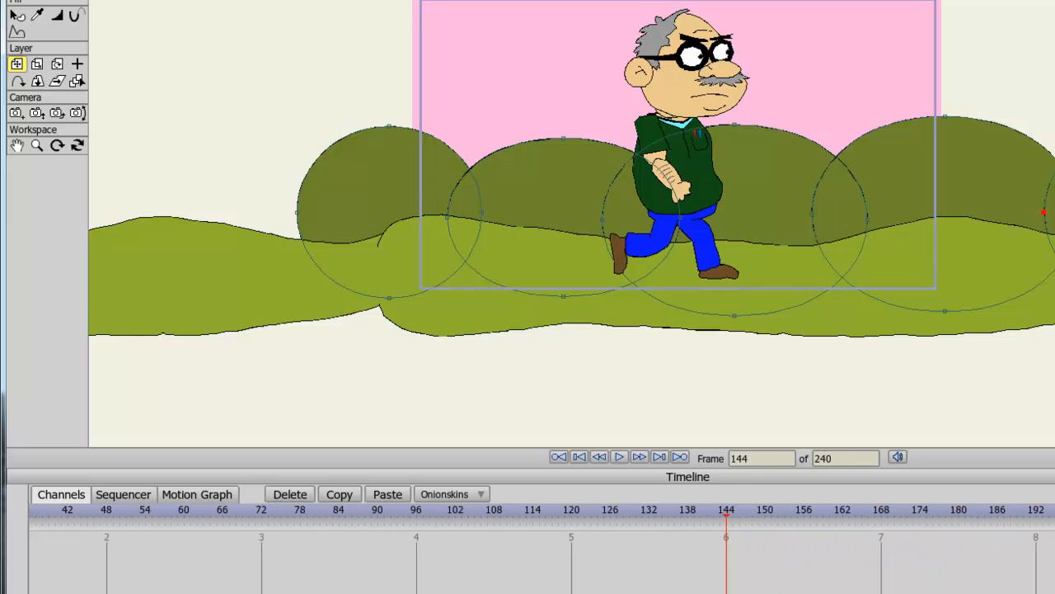
# Step: Jump to the final frame, 240, to see the ground slid fully left under the character
pyautogui.click(678, 457)
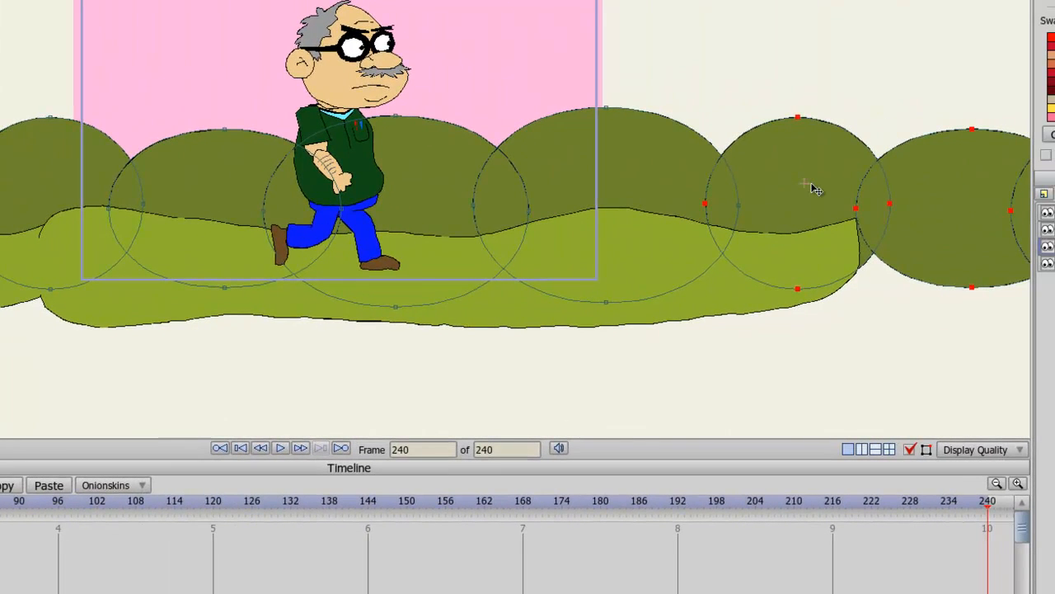
pyautogui.moveTo(826, 197)
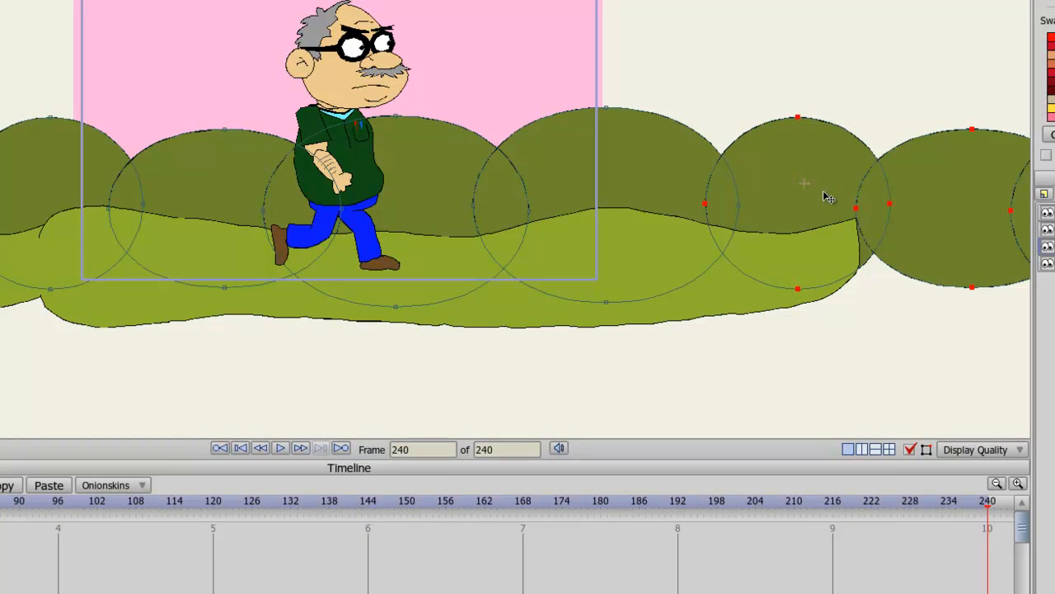
pyautogui.moveTo(86, 139)
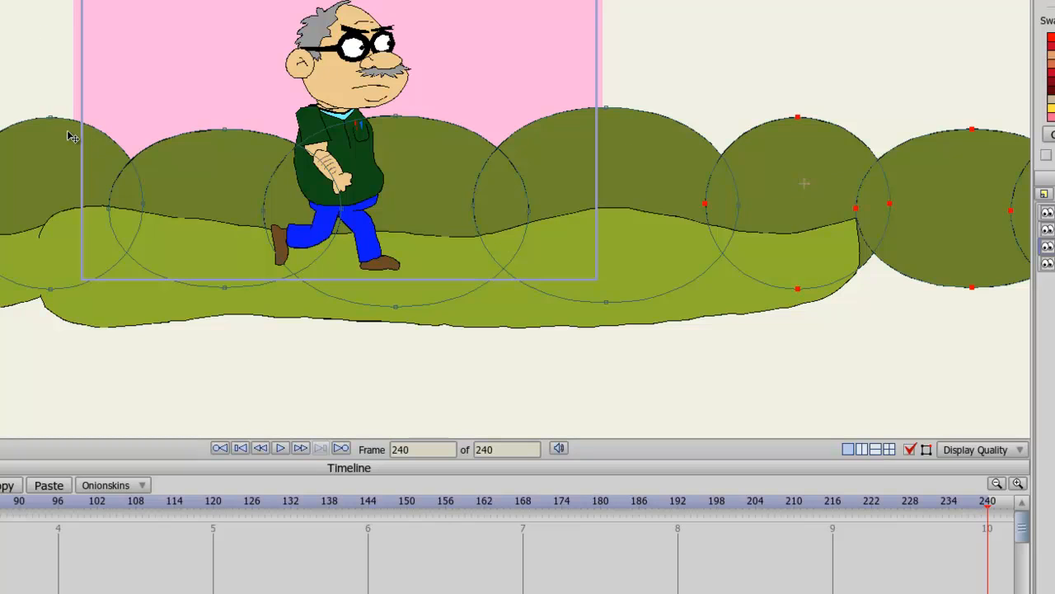
pyautogui.moveTo(584, 205)
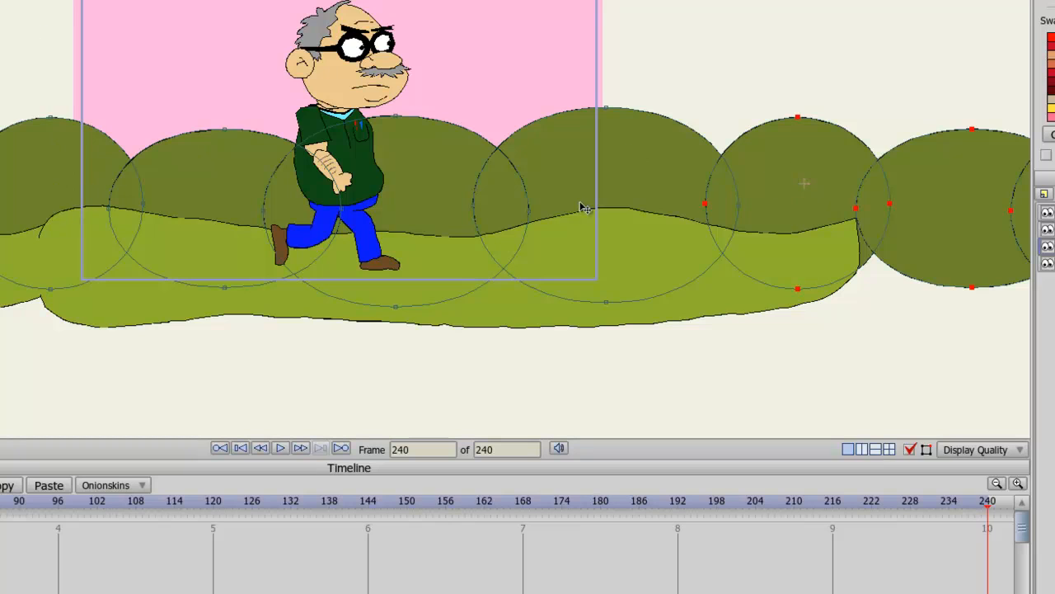
pyautogui.moveTo(808, 173)
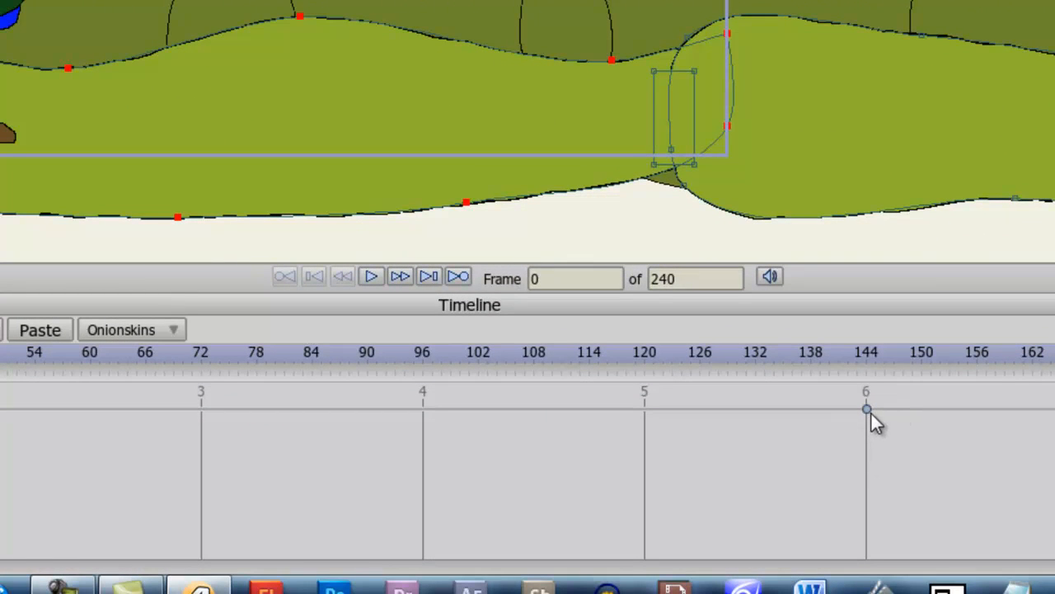
# Step: Set the ground's frame-144 keyframe to Cycle, Absolute back to frame 1
pyautogui.rightClick(867, 409)
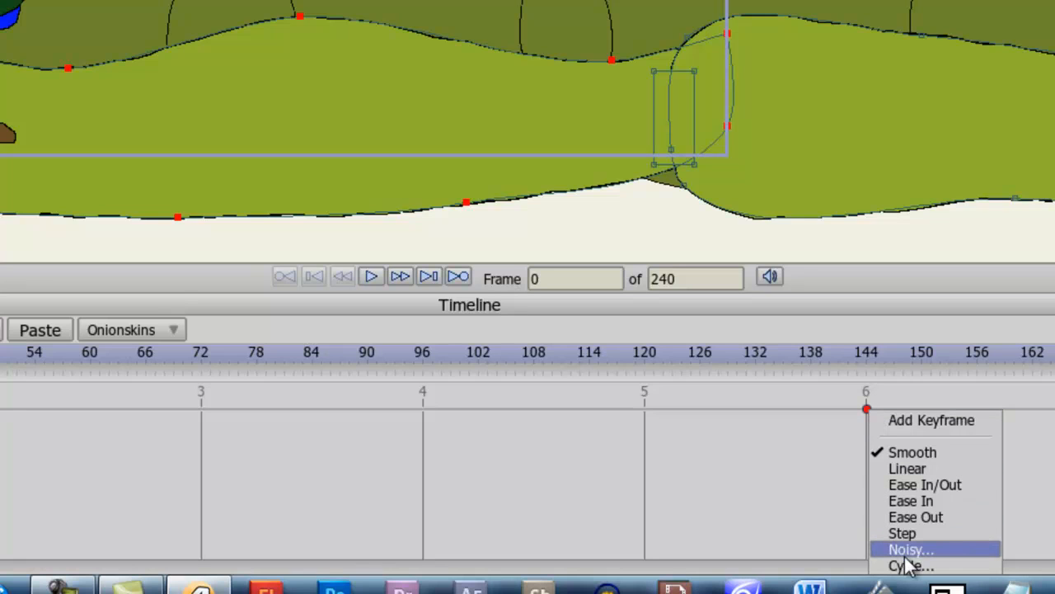
pyautogui.click(909, 564)
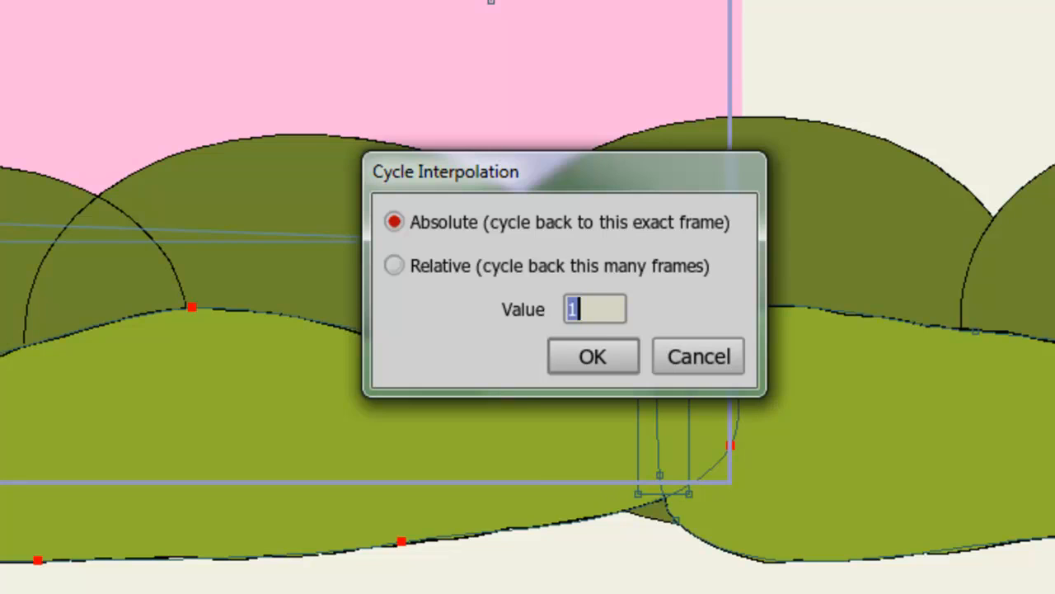
pyautogui.click(593, 356)
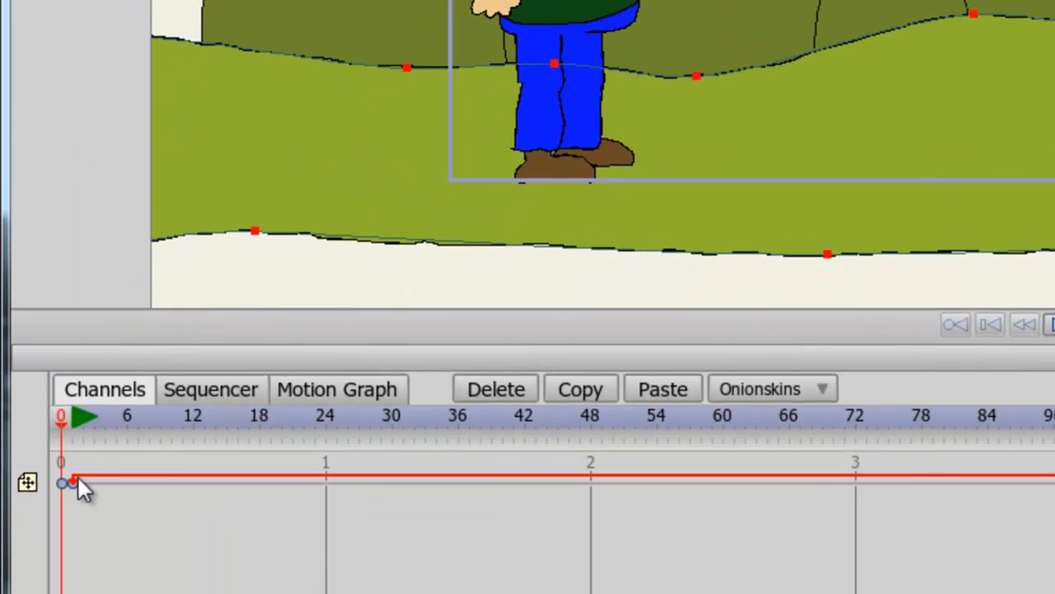
# Step: Give the ground layer's frame-0 keyframe Linear interpolation
pyautogui.rightClick(69, 483)
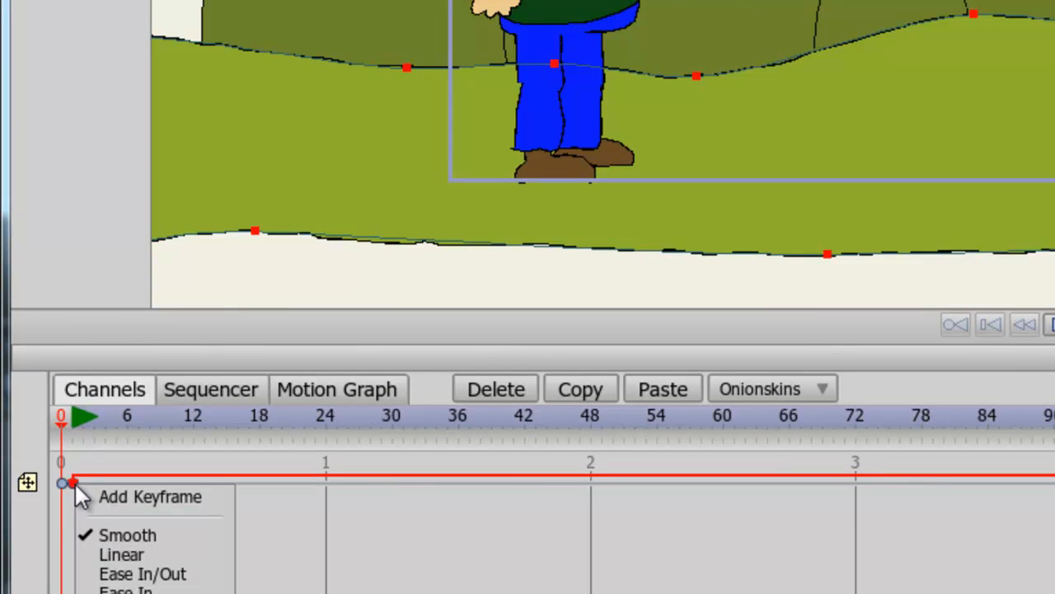
pyautogui.moveTo(112, 536)
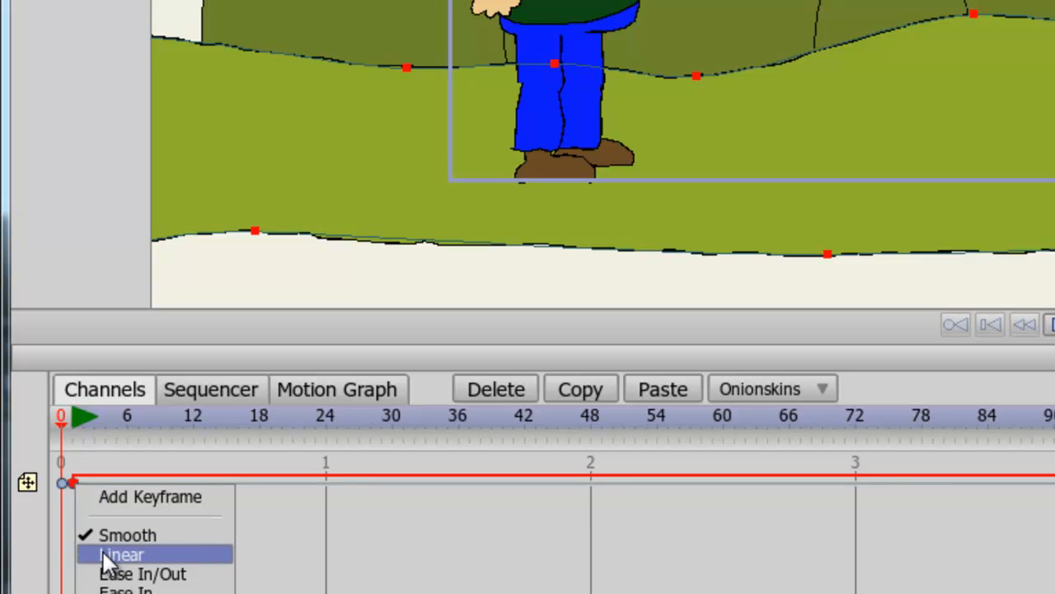
pyautogui.click(129, 554)
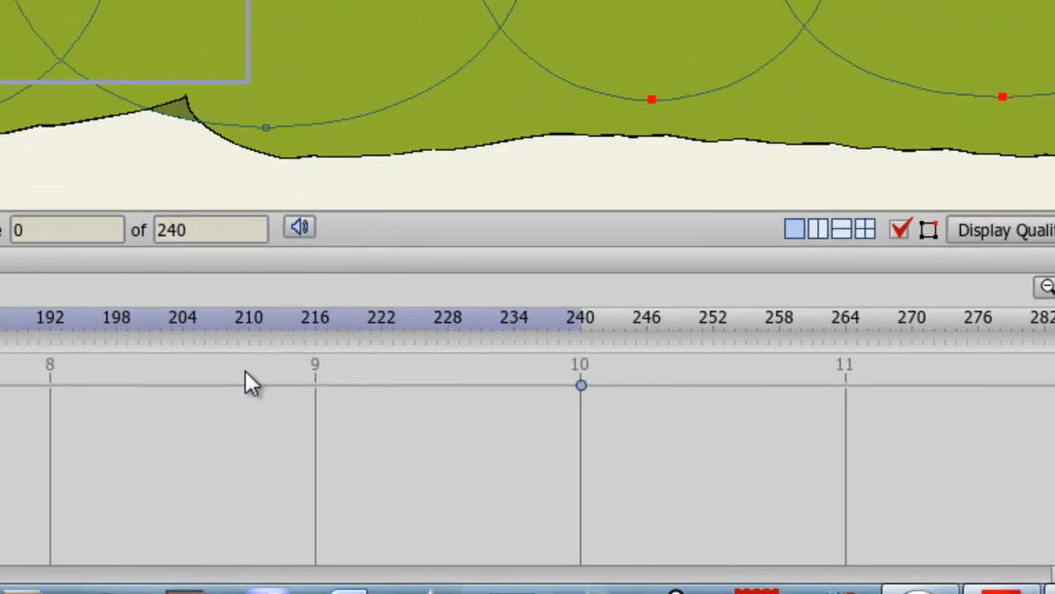
# Step: Set the frame-240 keyframe to Cycle, Absolute back to frame 1, and revisit the frame-0 keyframe
pyautogui.rightClick(579, 385)
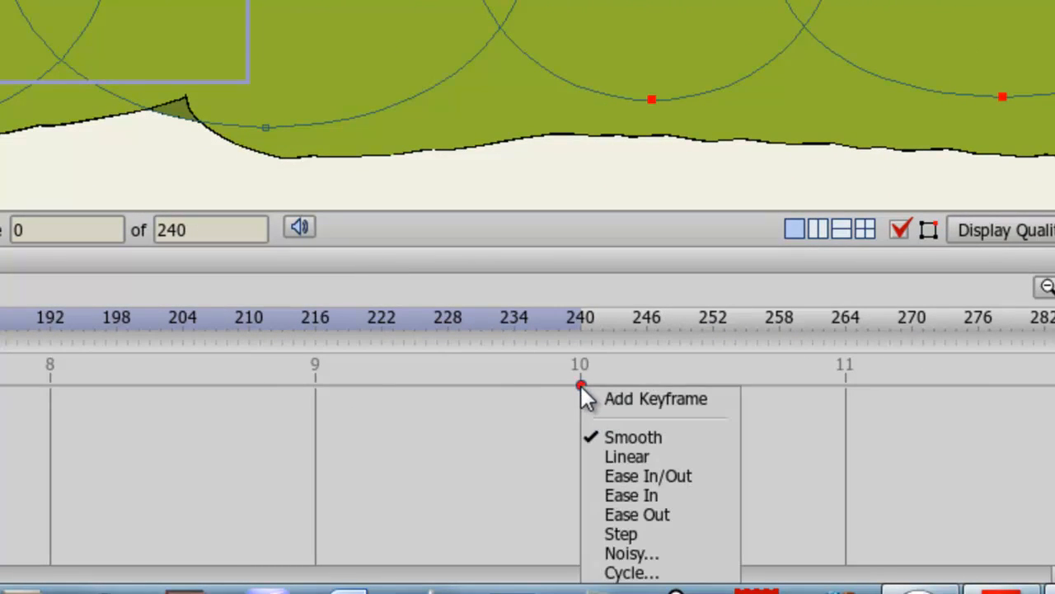
pyautogui.moveTo(625, 455)
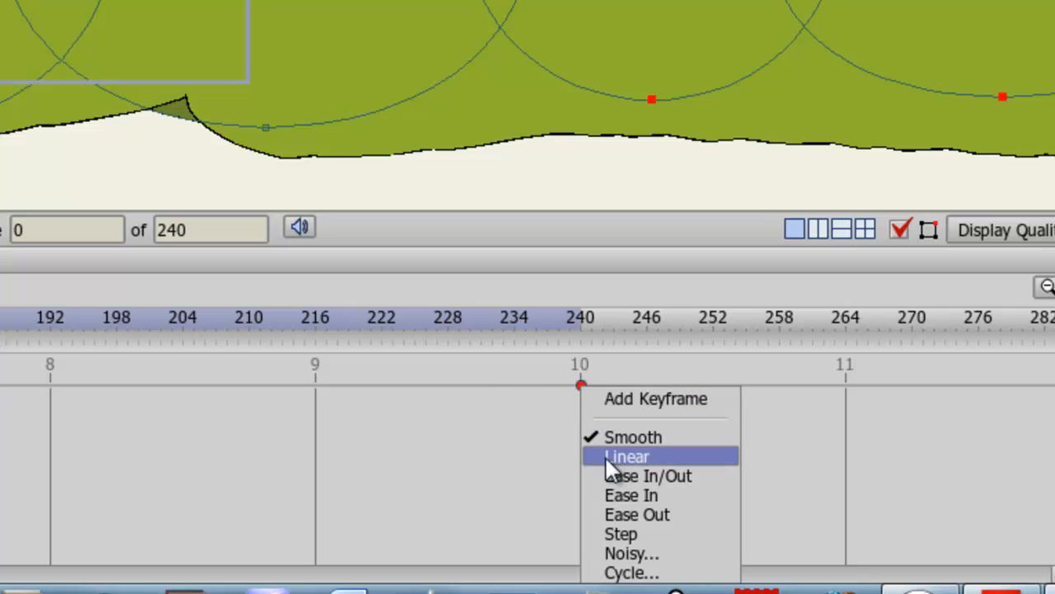
pyautogui.click(629, 572)
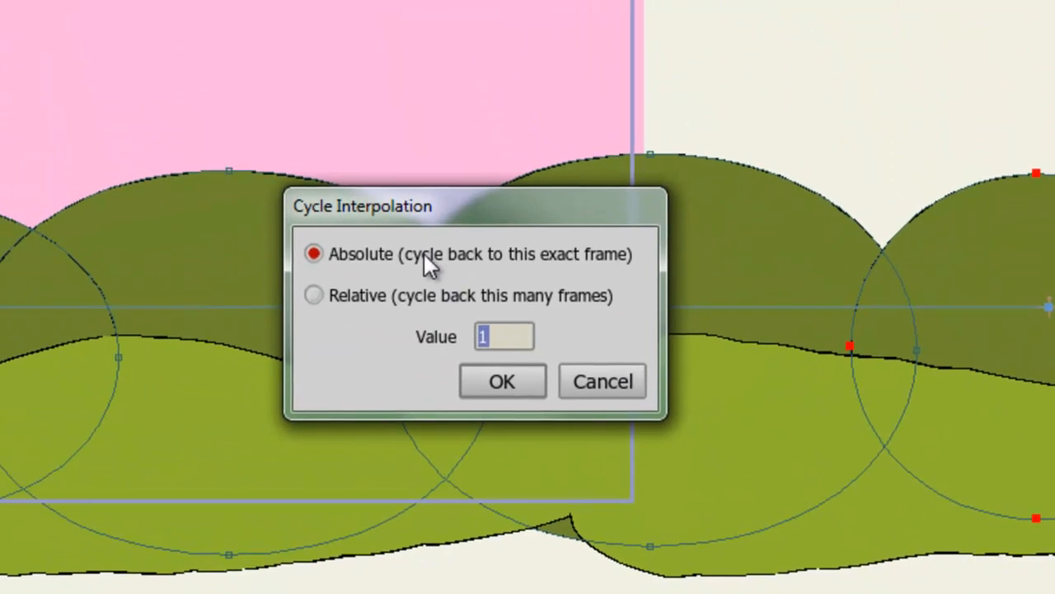
pyautogui.moveTo(521, 397)
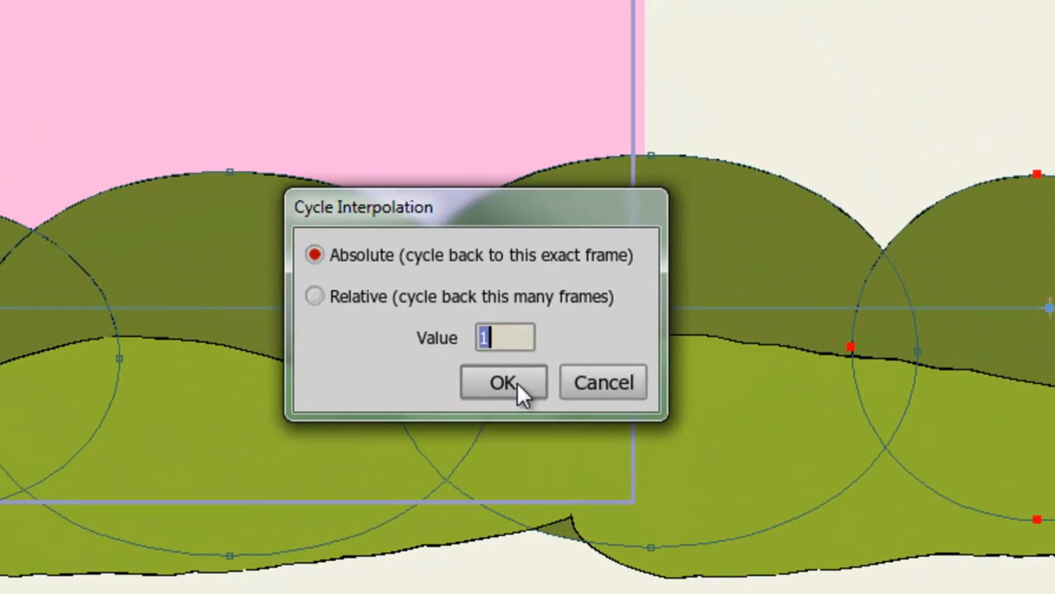
pyautogui.click(501, 383)
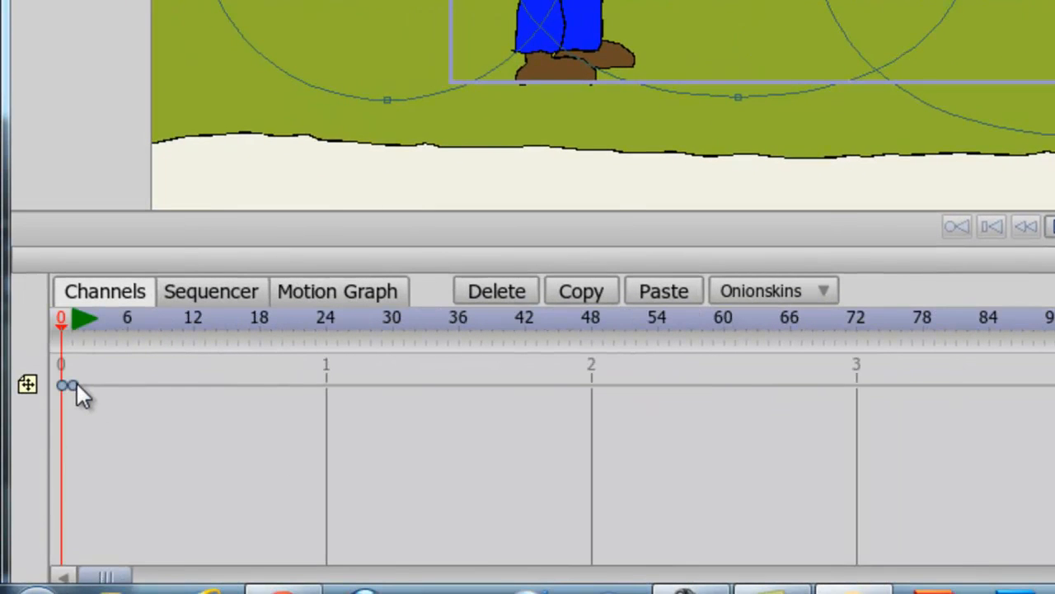
pyautogui.rightClick(69, 385)
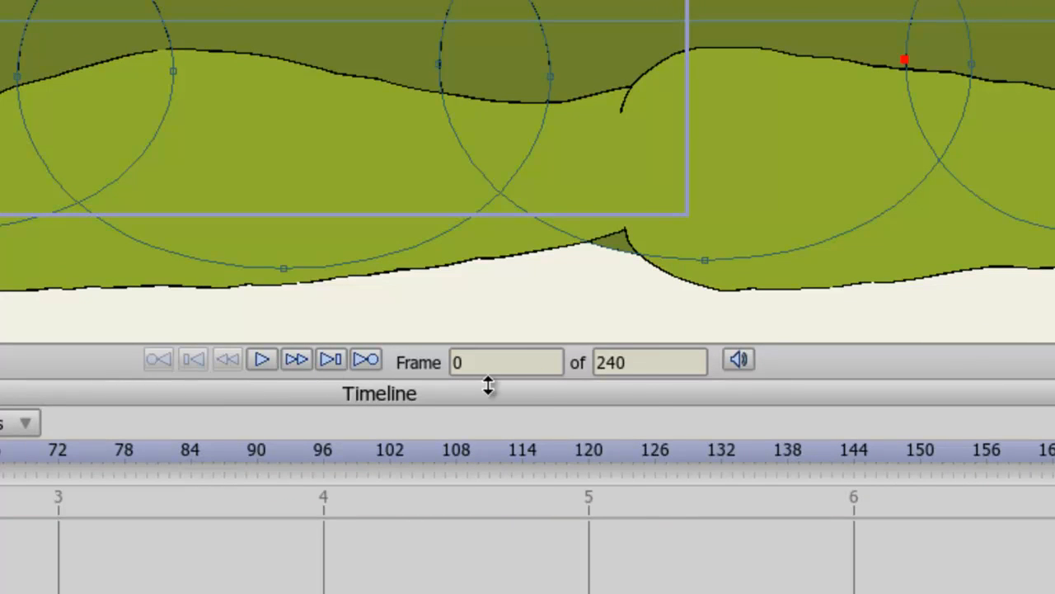
# Step: Change the scene's end frame from 240 to 340
pyautogui.tripleClick(649, 361)
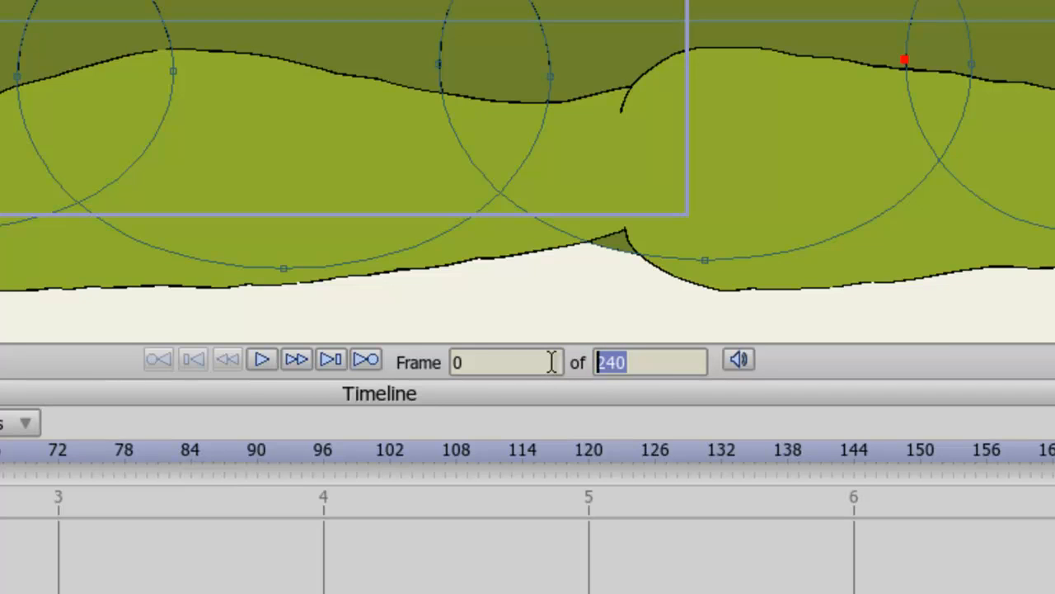
pyautogui.write('340')
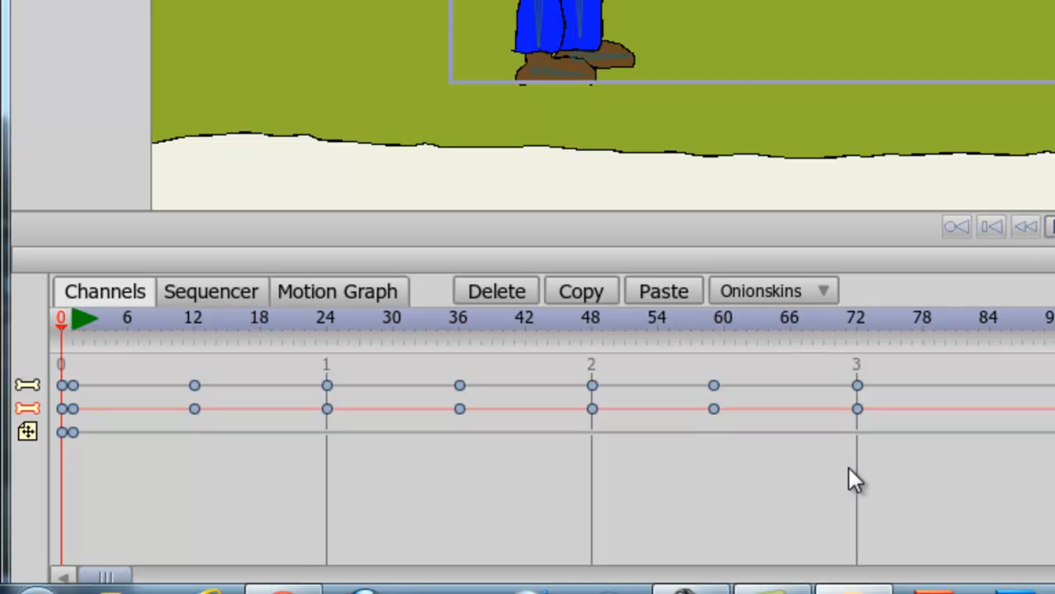
pyautogui.moveTo(866, 485)
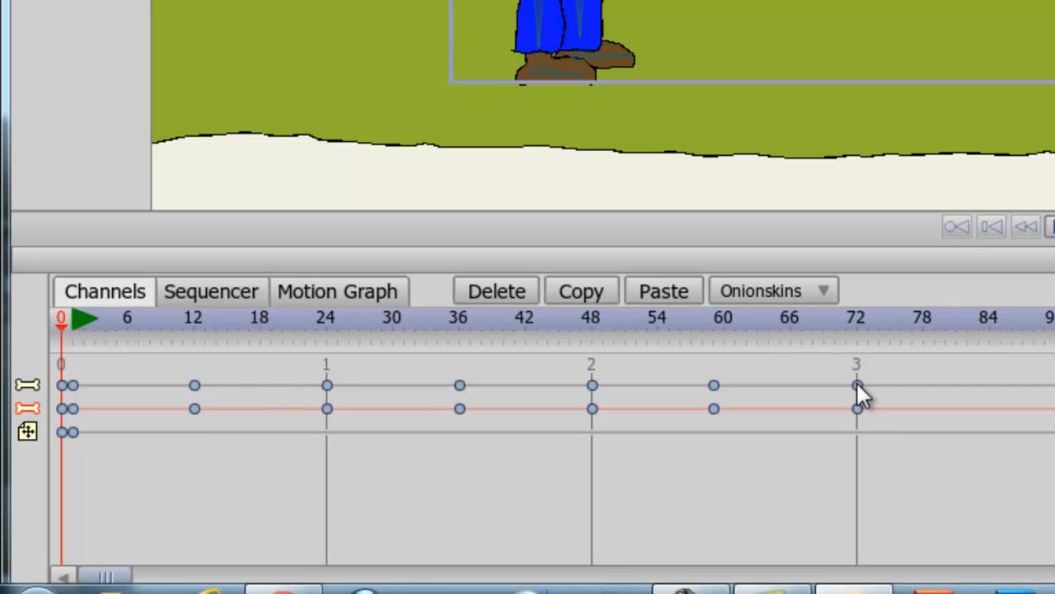
# Step: Bring up interpolation options on the walk channels' frame-72 keyframes to cycle them
pyautogui.rightClick(854, 386)
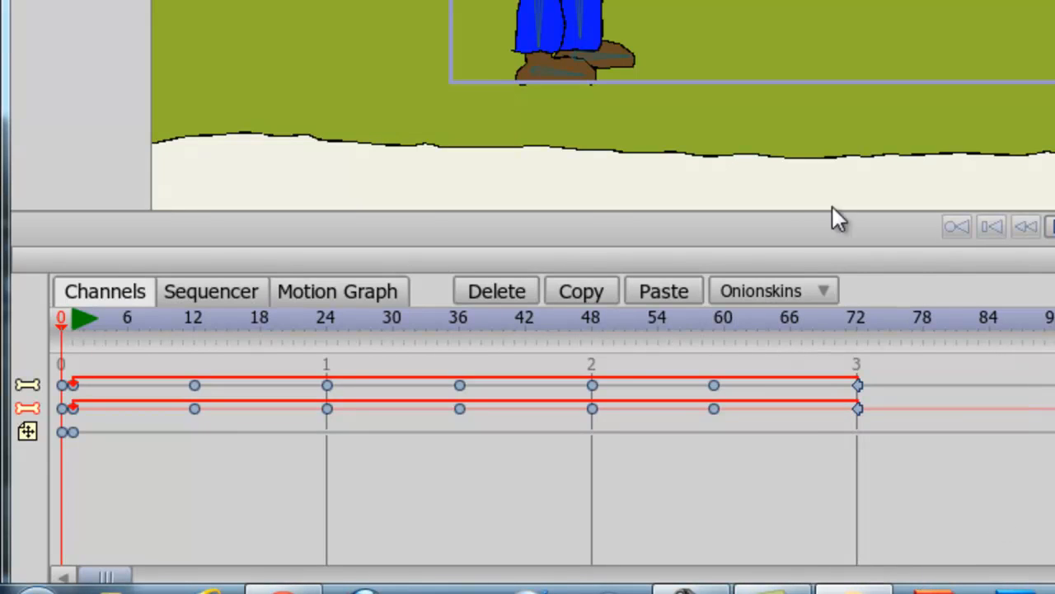
pyautogui.moveTo(793, 320)
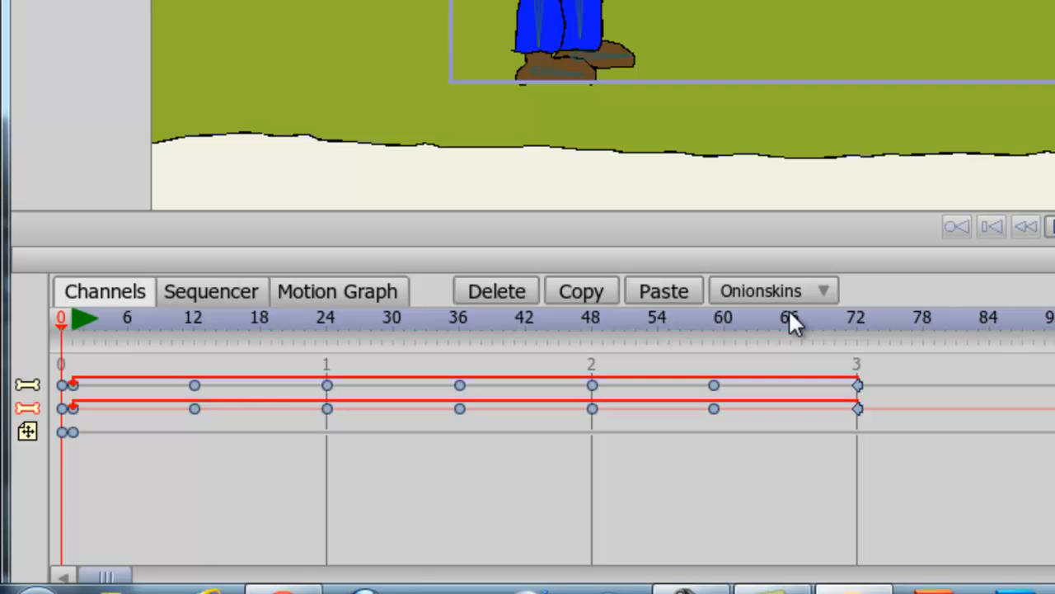